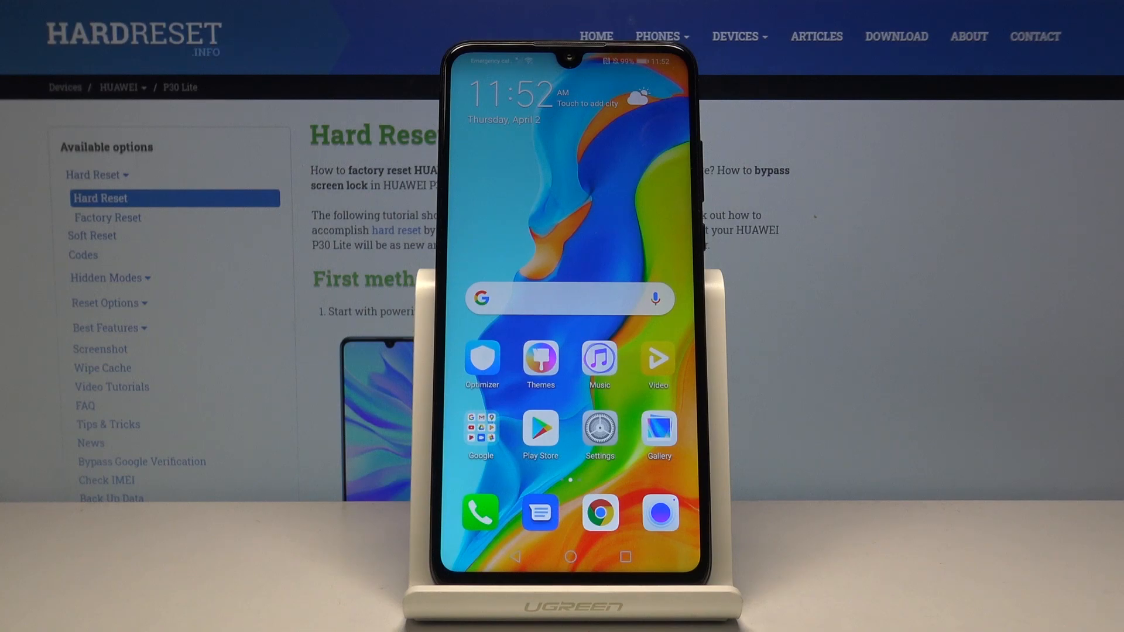
# Step: Open Contacts settings from the Phone app's Contacts tab three-dot menu
pyautogui.click(479, 512)
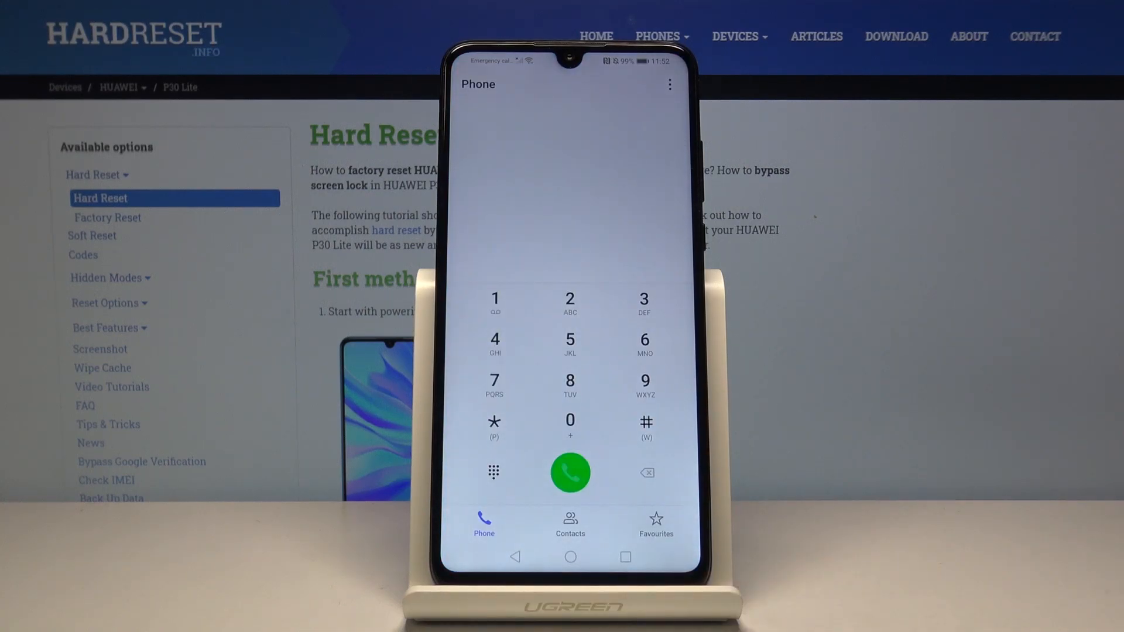
pyautogui.click(570, 520)
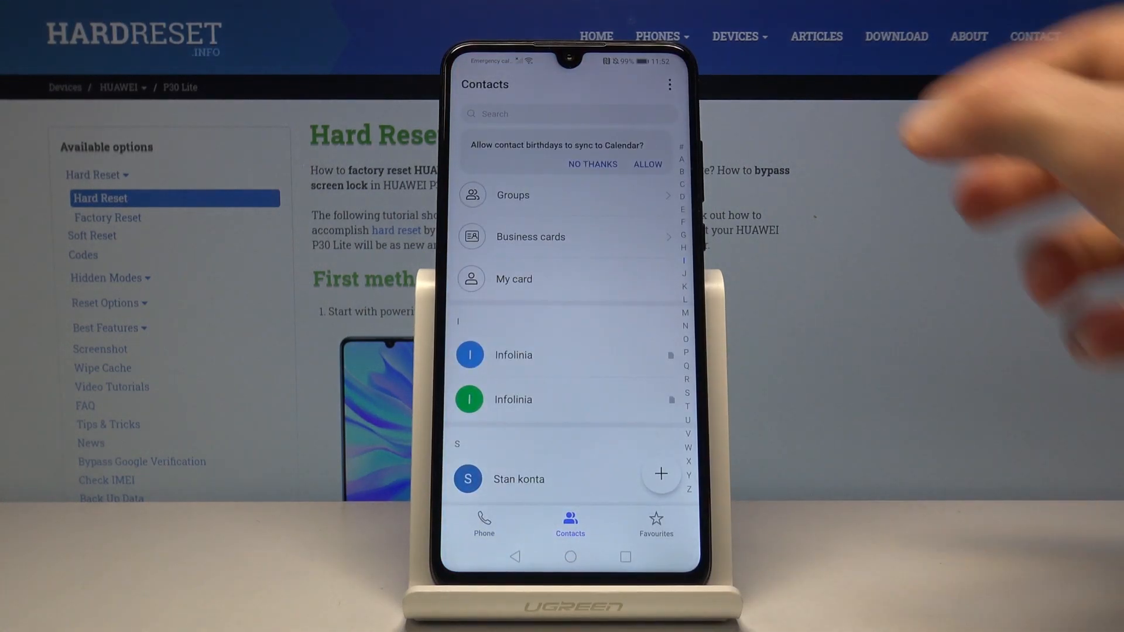
pyautogui.click(669, 84)
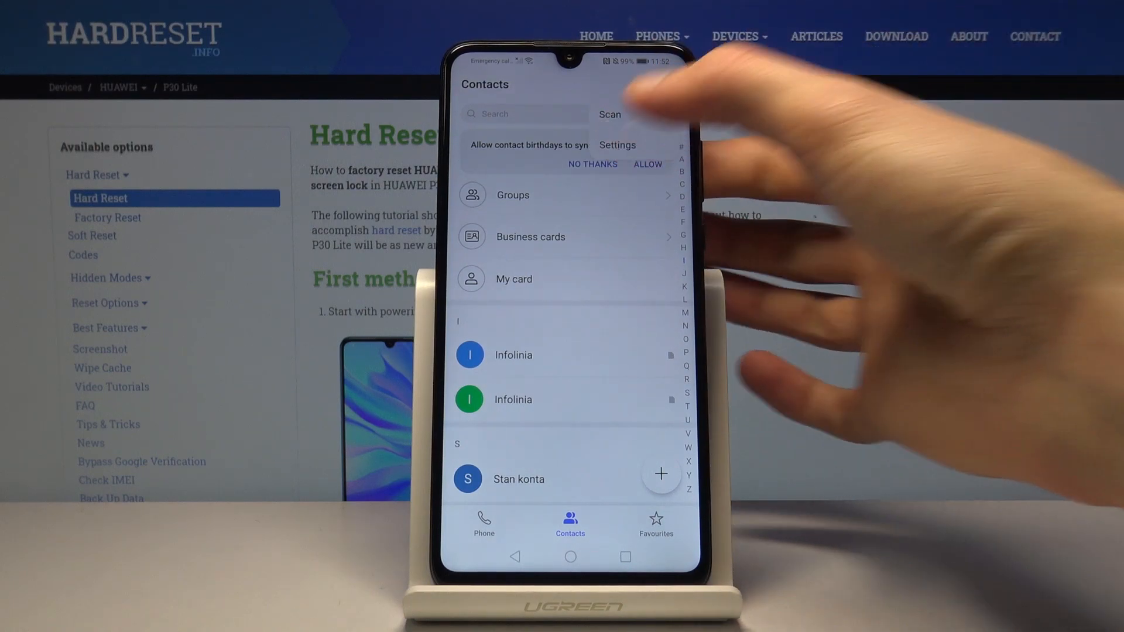
pyautogui.click(616, 144)
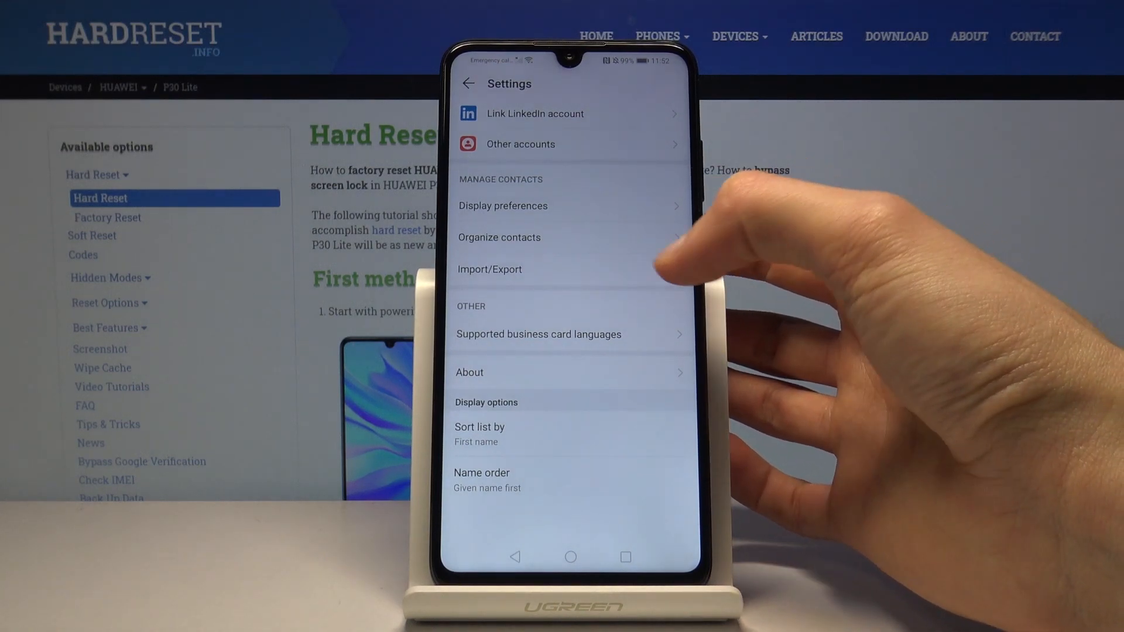
# Step: Open Import/Export to reach the SIM contacts import list
pyautogui.click(490, 268)
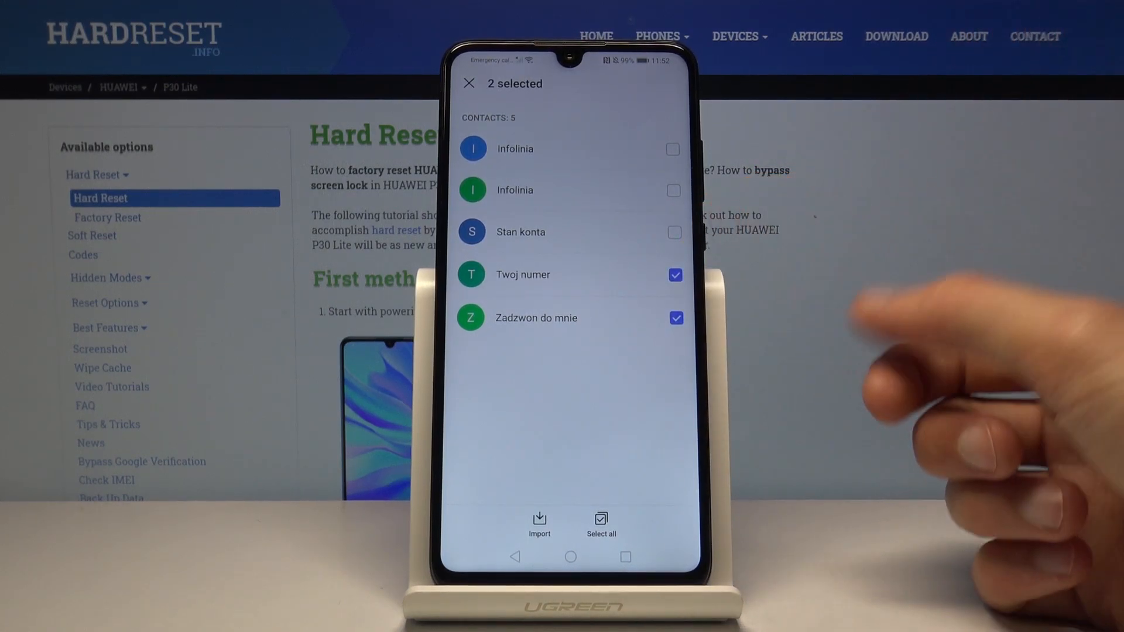
# Step: Select all five SIM contacts and import them to the phone
pyautogui.click(601, 522)
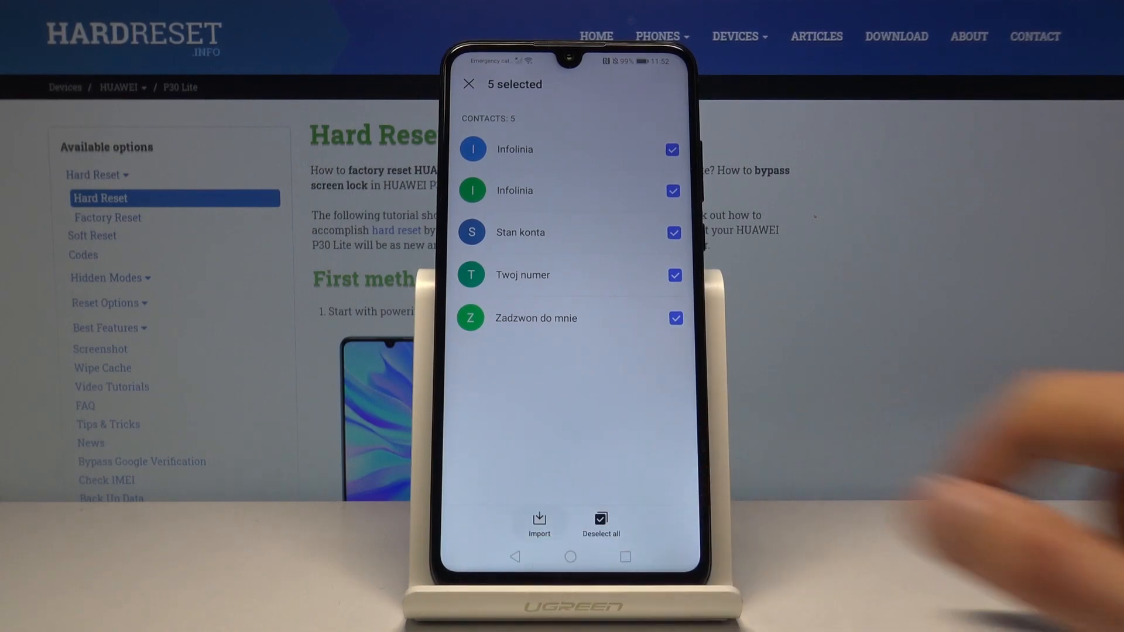
pyautogui.click(539, 521)
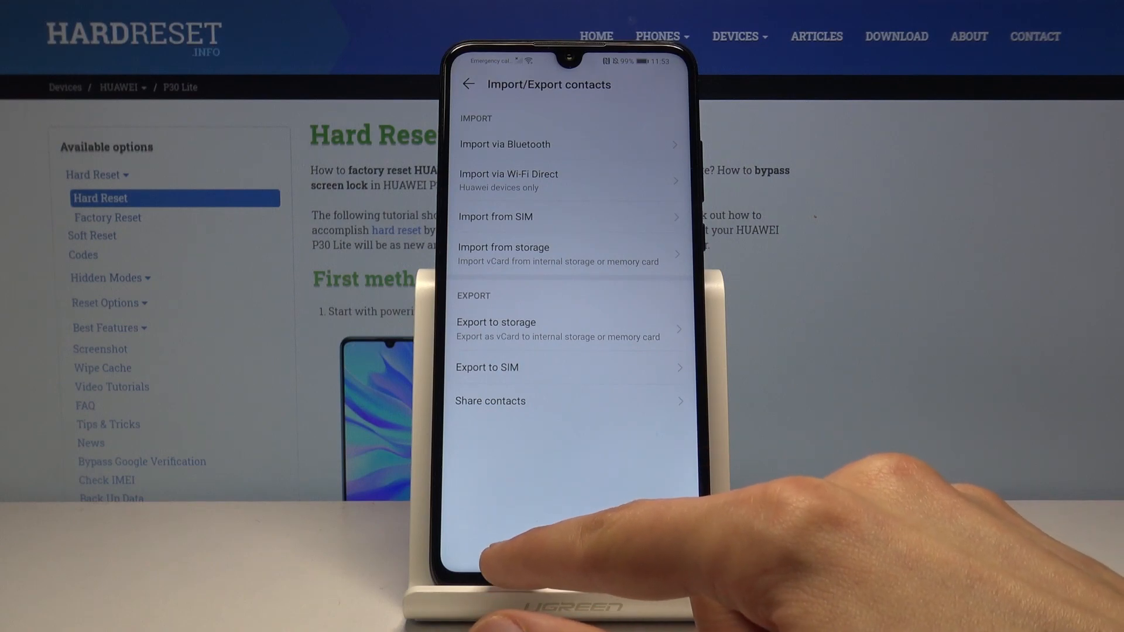
# Step: Scroll the contact list to confirm 10 duplicated phone and SIM entries, then go home
pyautogui.click(469, 84)
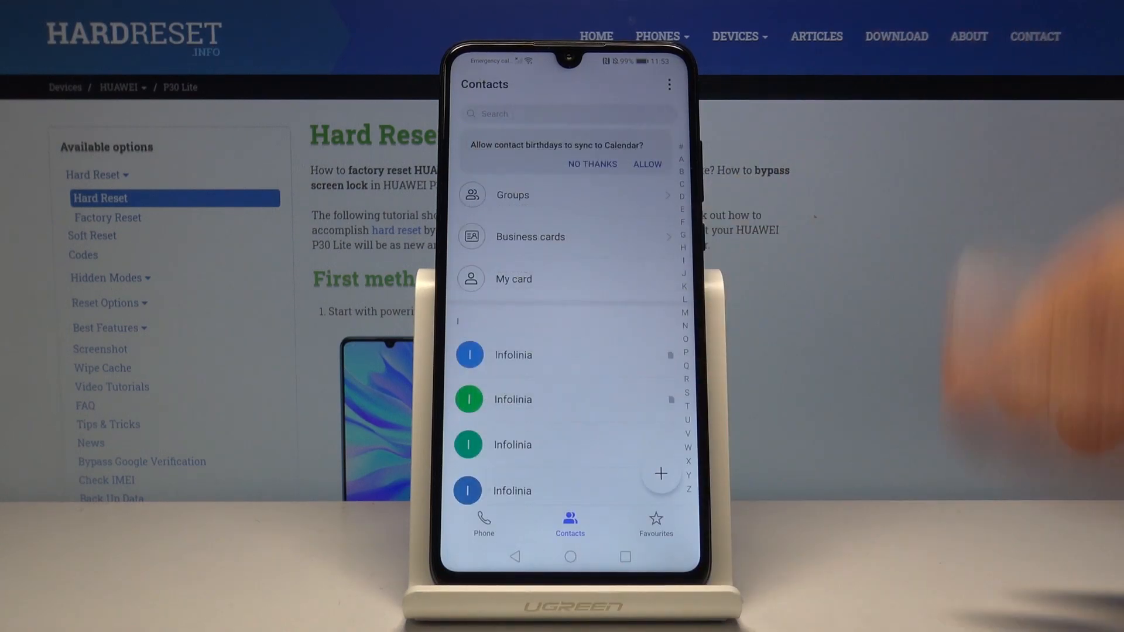
pyautogui.scroll(-3)
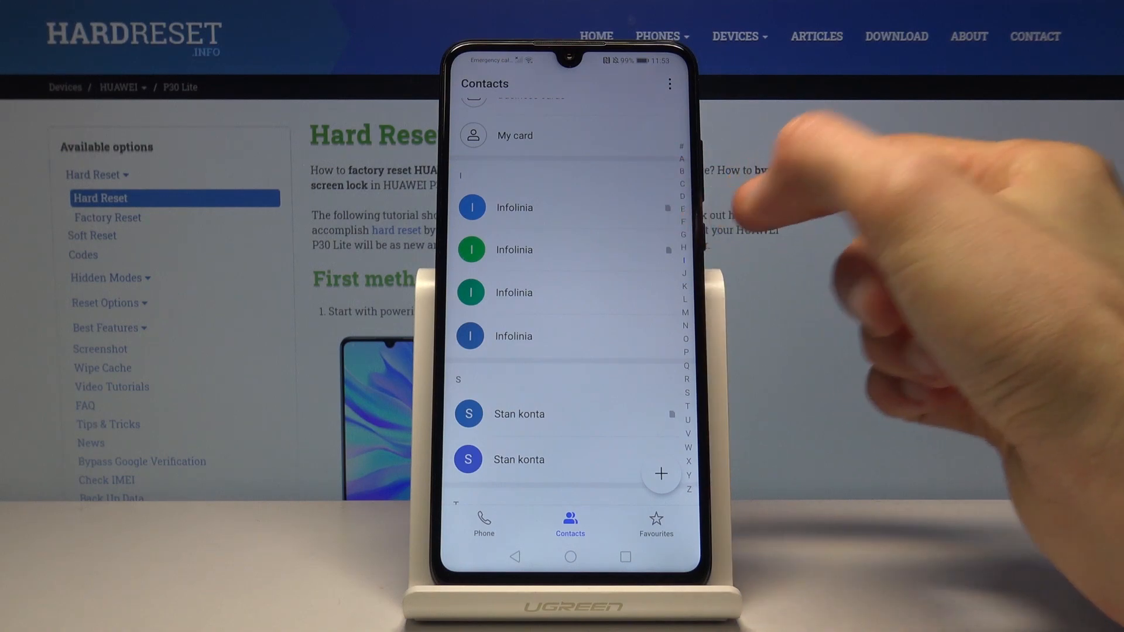
pyautogui.moveTo(823, 286)
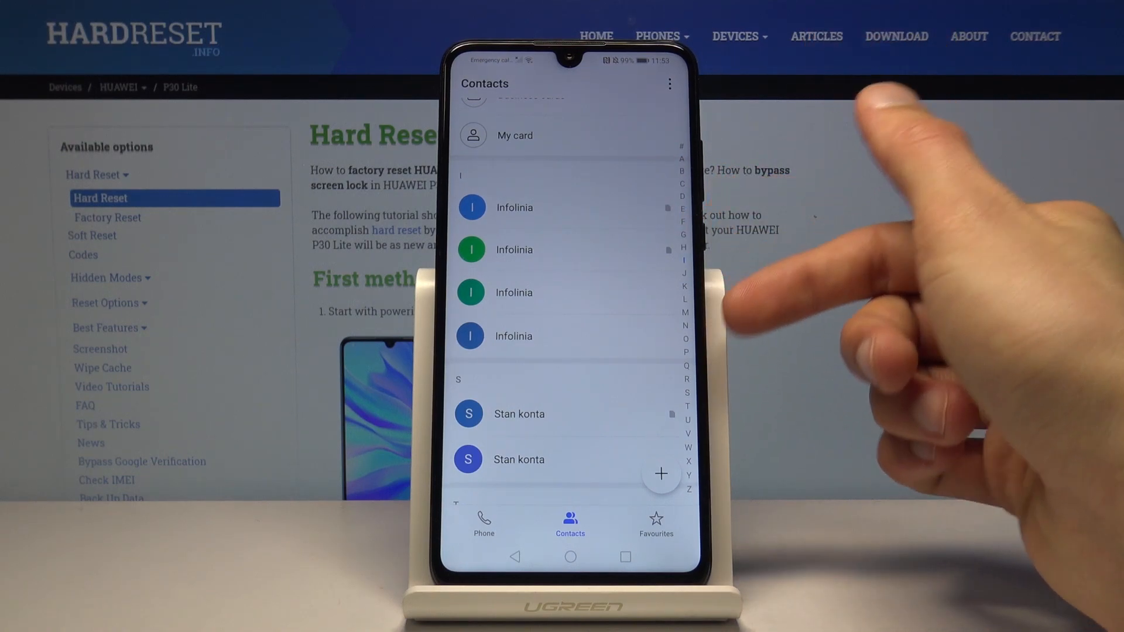
pyautogui.scroll(-3)
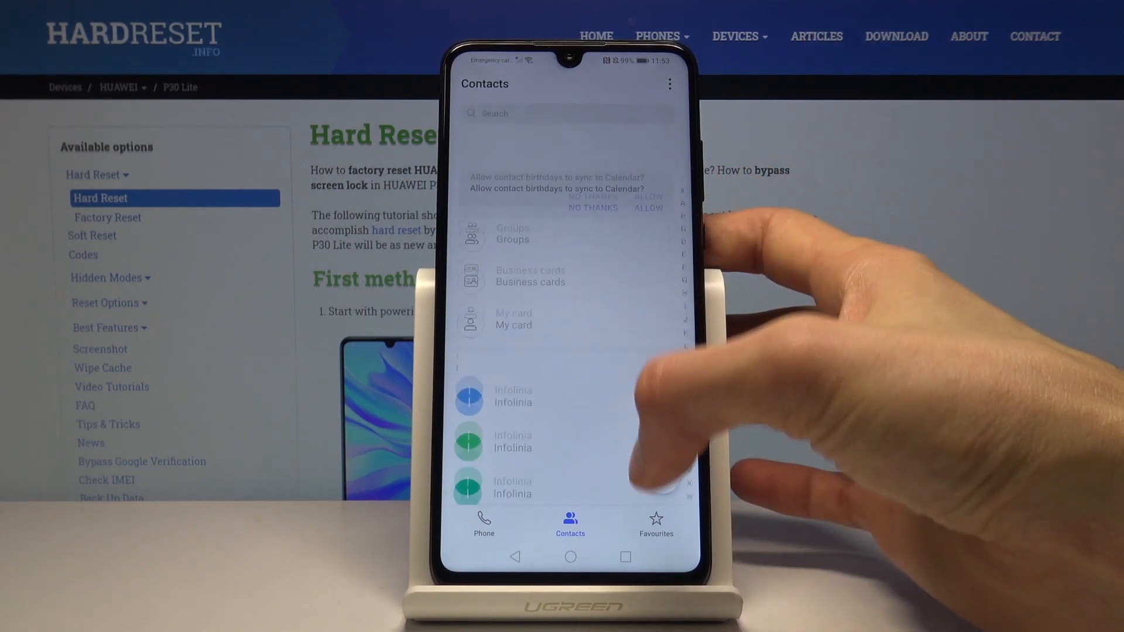
pyautogui.scroll(3)
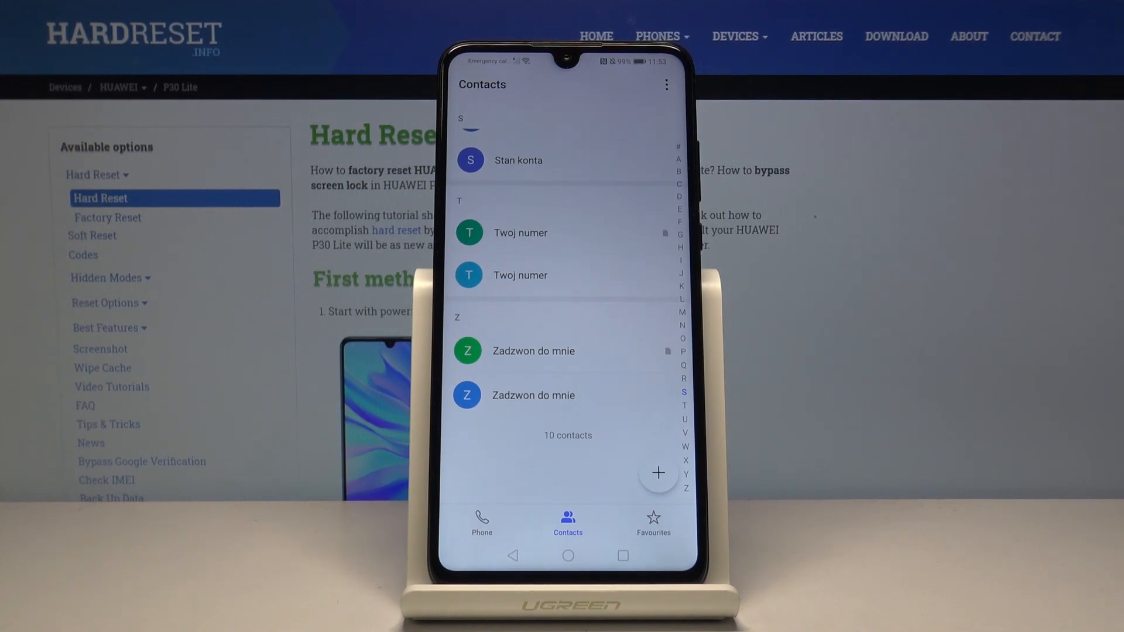
pyautogui.click(567, 555)
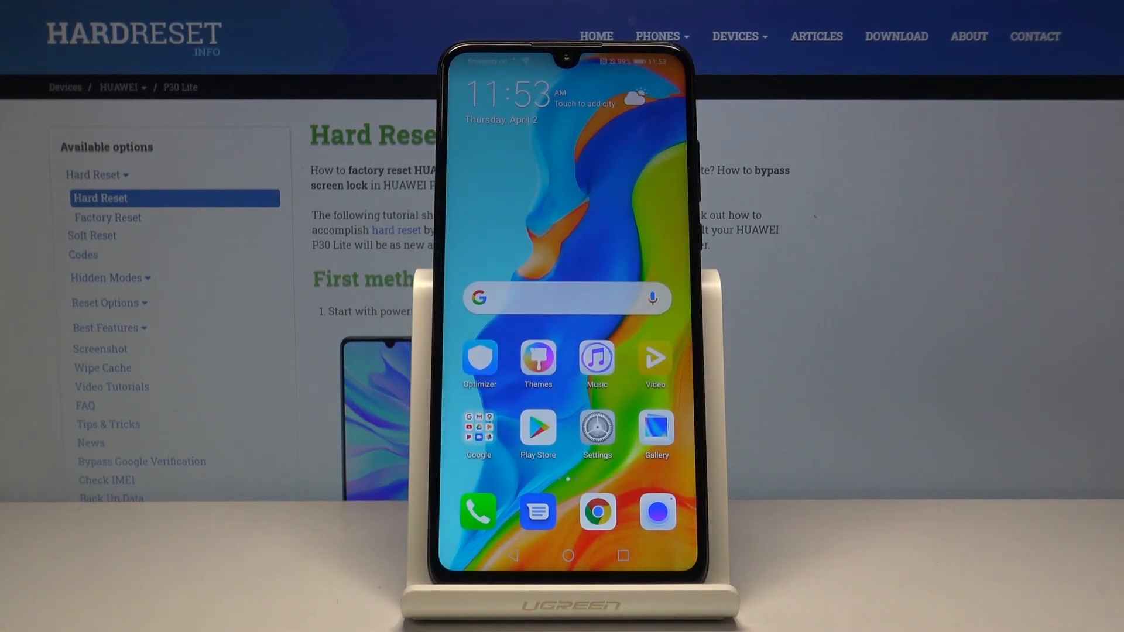